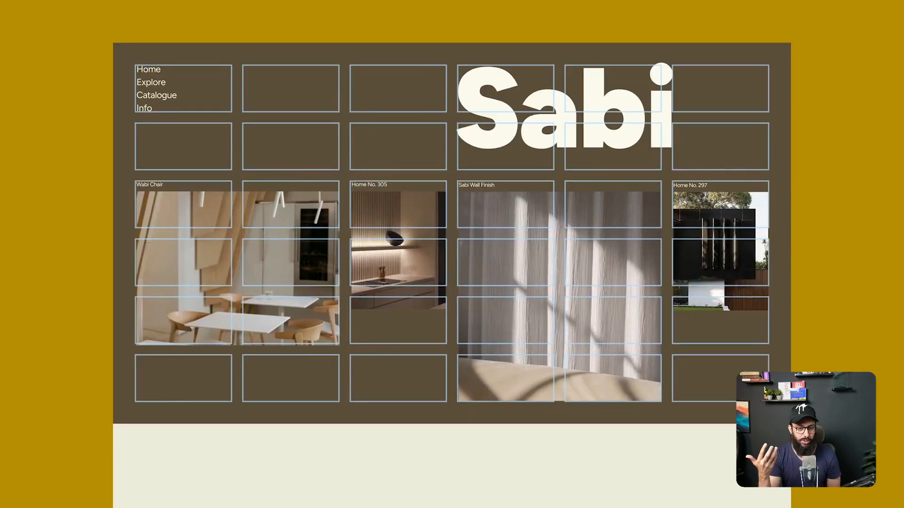
# Generate the explore-page prototype from the screenshot prompt and filter project cards to Biology.
pyautogui.scroll(-3)
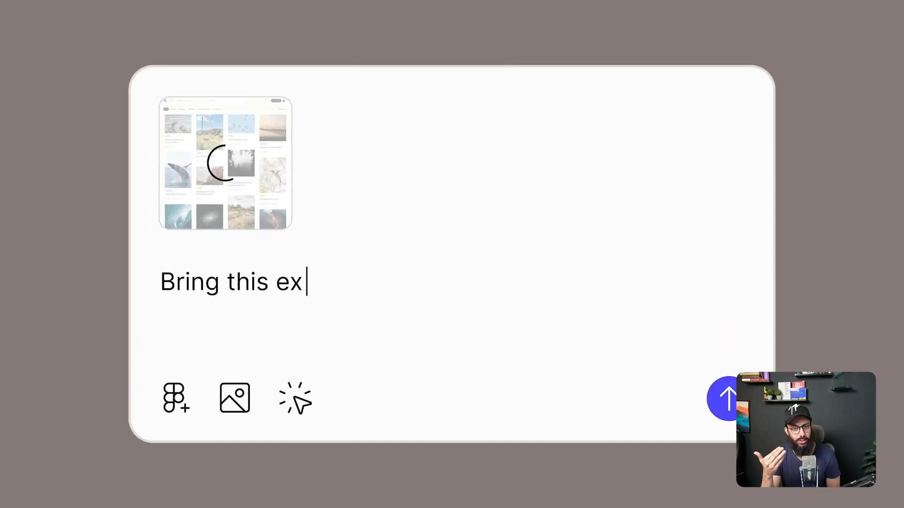
pyautogui.click(726, 399)
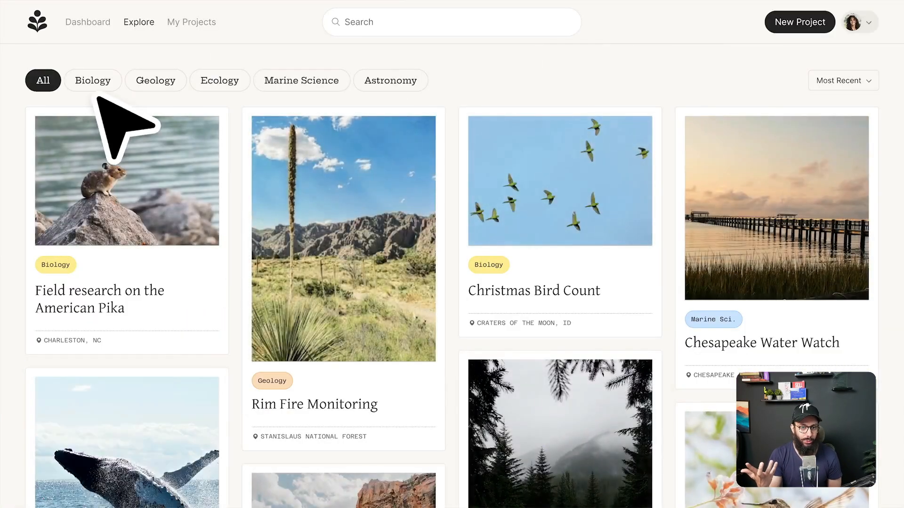
pyautogui.click(92, 80)
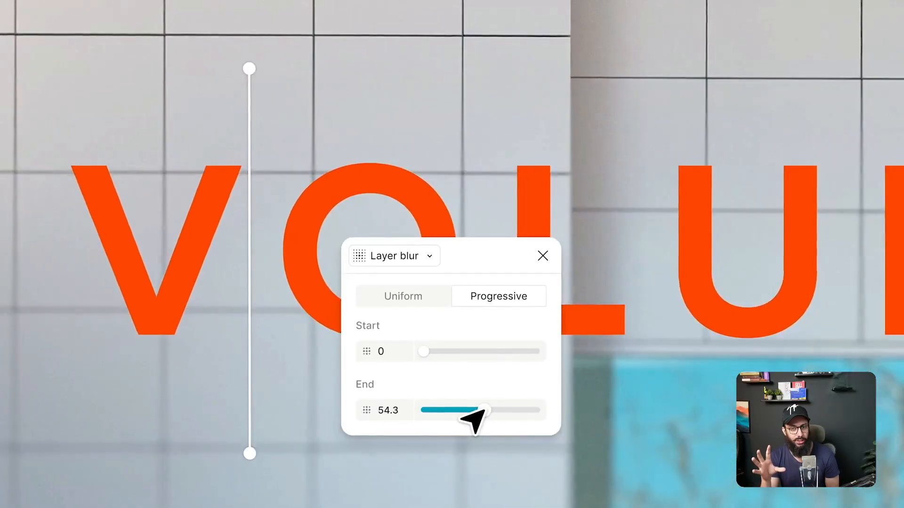
# Drag the progressive layer blur's end strength up to about 54.3.
pyautogui.moveTo(487, 410); pyautogui.dragTo(469, 406)
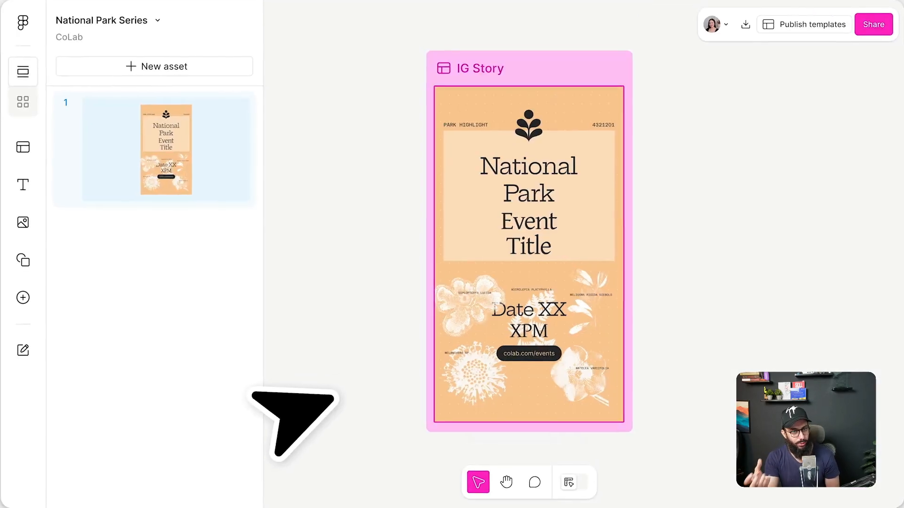
# Type 'Yose' into the IG Story's Park Location field.
pyautogui.write('Yose')
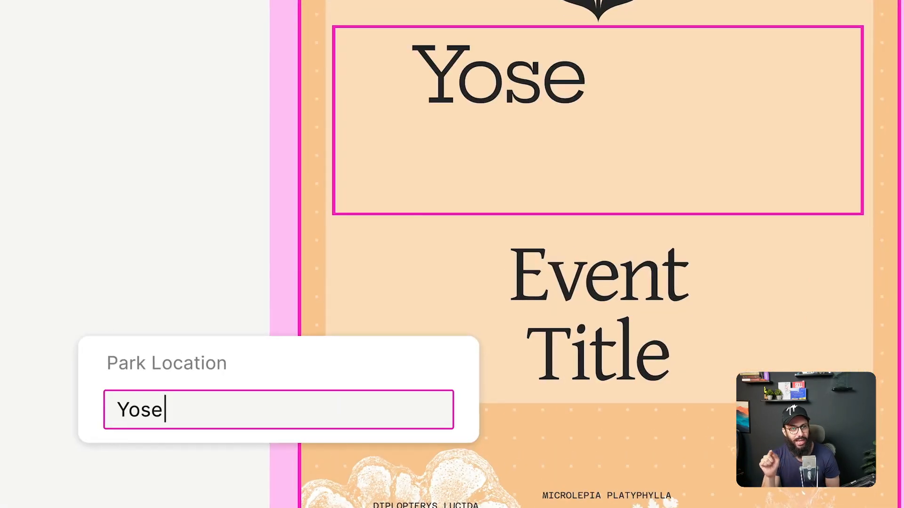